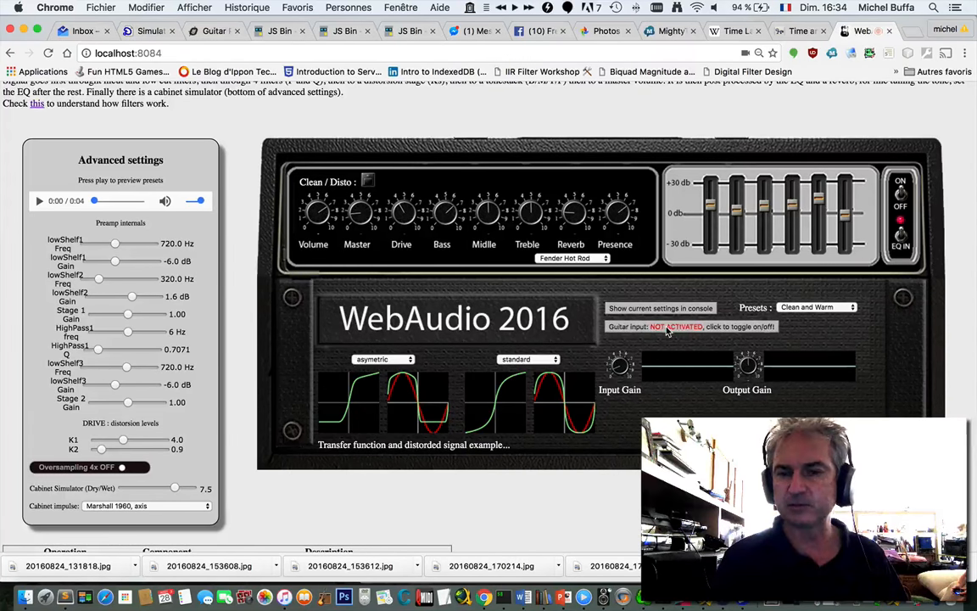
# - Toggle the guitar input on, so the amp runs the Clean and Warm preset live
pyautogui.click(683, 327)
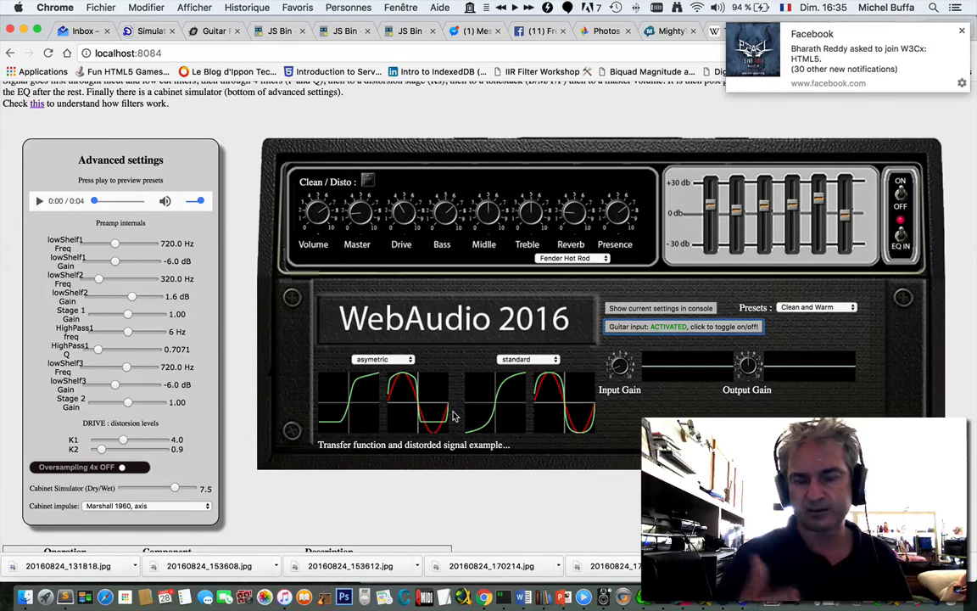
pyautogui.moveTo(415, 370)
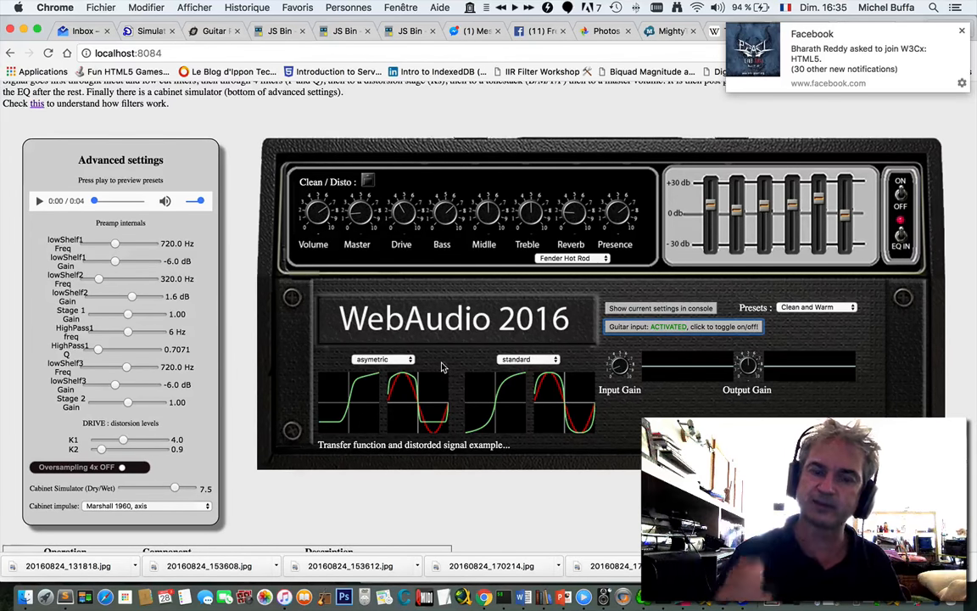
# - Browse the first distortion stage's curve options and keep it on asymetric
pyautogui.click(382, 359)
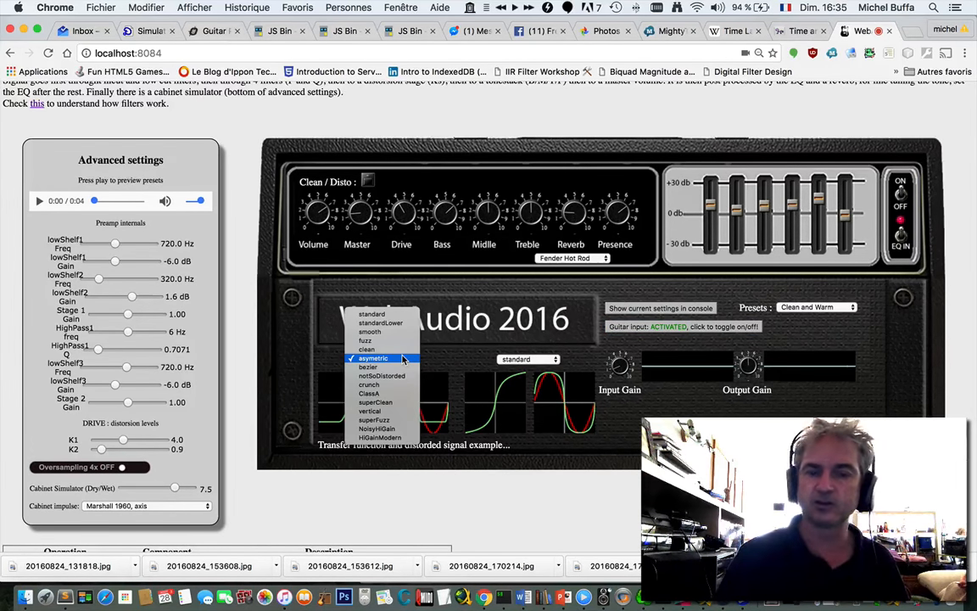
pyautogui.click(373, 357)
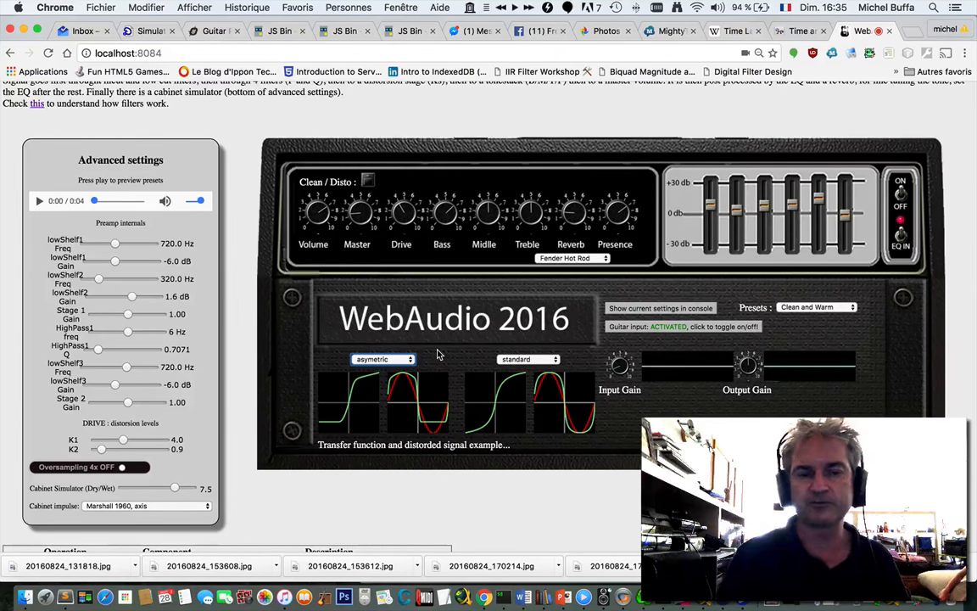
pyautogui.moveTo(462, 363)
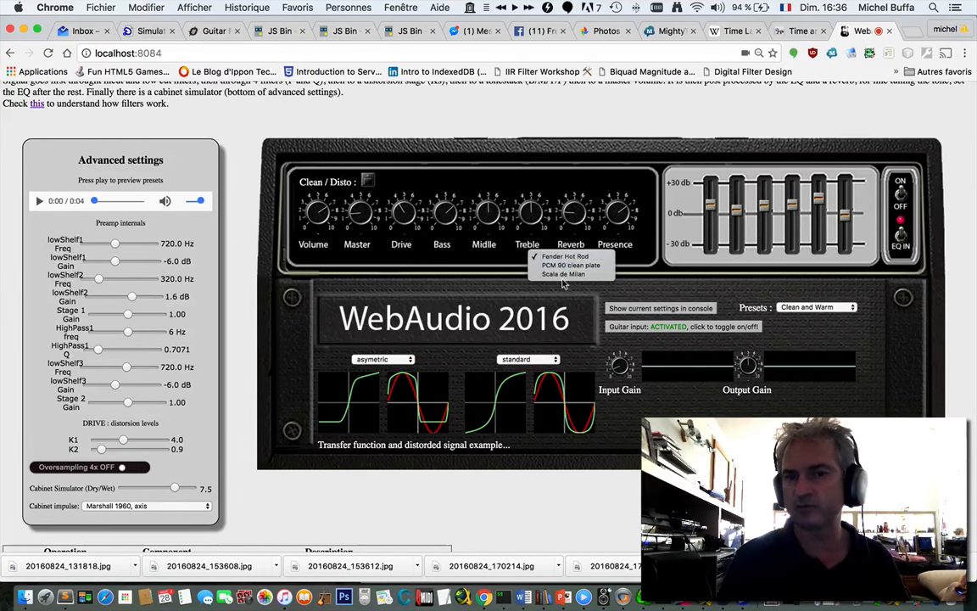
# - Close the reverb impulse list, keeping Fender Hot Rod selected
pyautogui.click(565, 256)
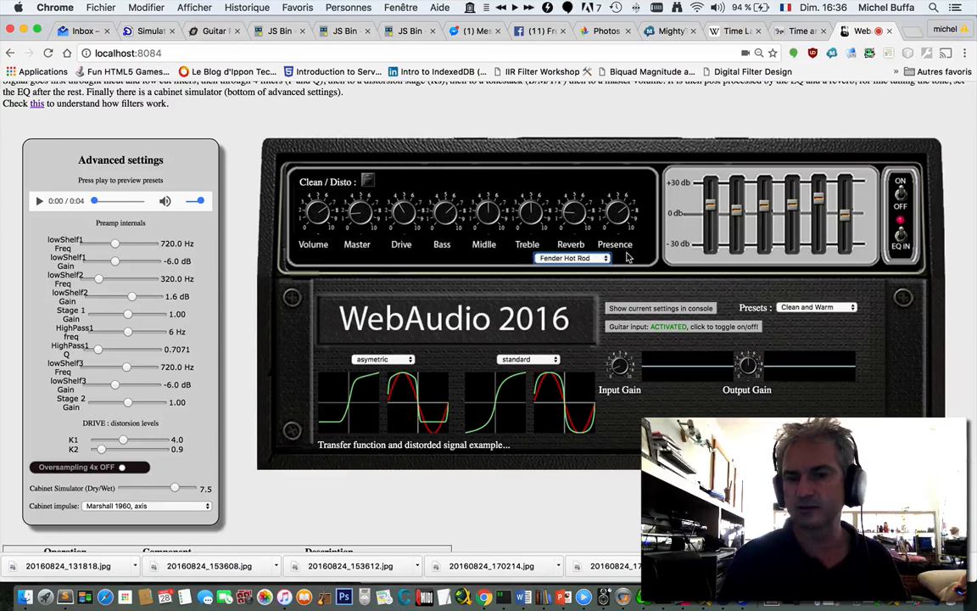
pyautogui.moveTo(721, 290)
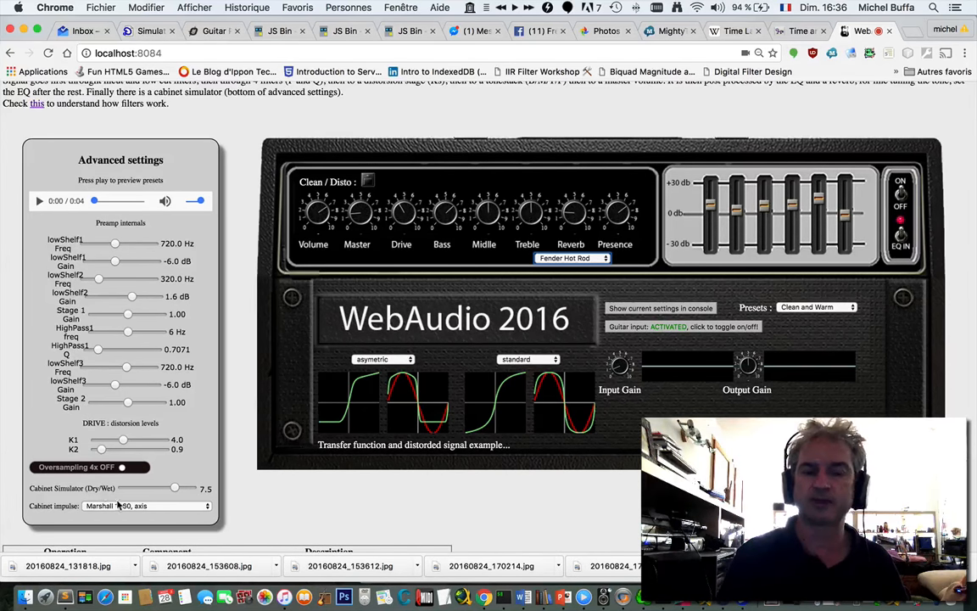
pyautogui.click(146, 504)
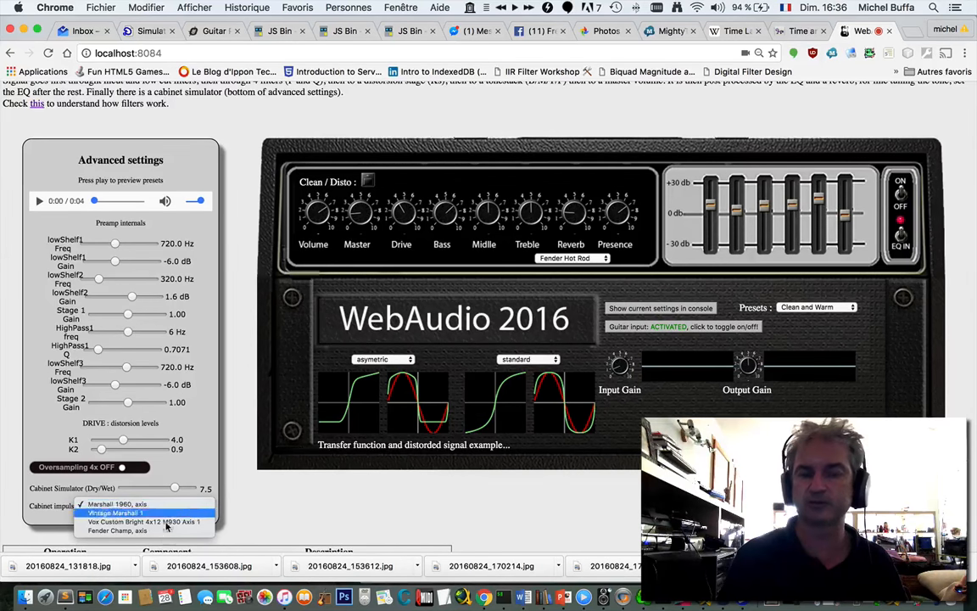
pyautogui.click(117, 503)
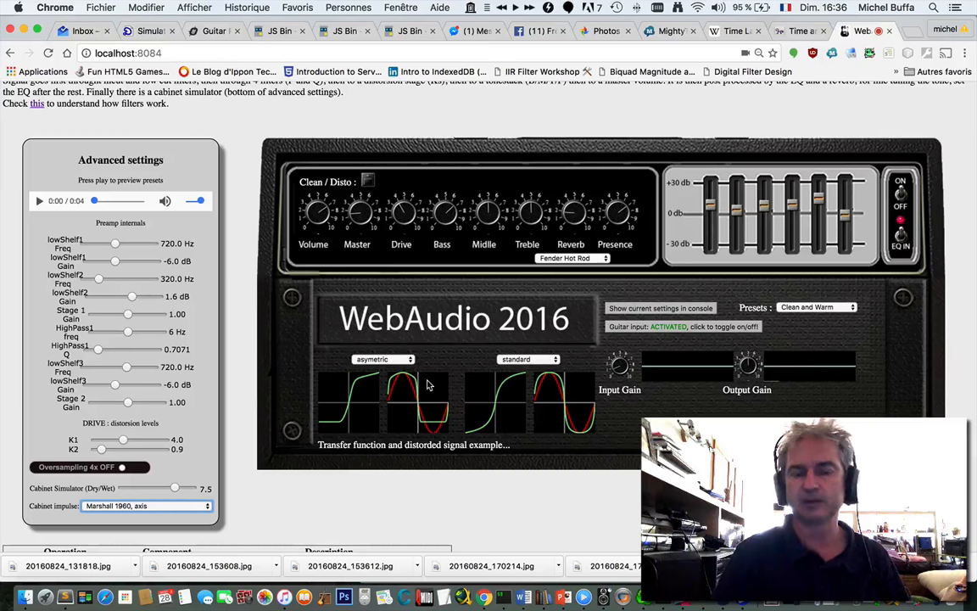
pyautogui.moveTo(383, 412)
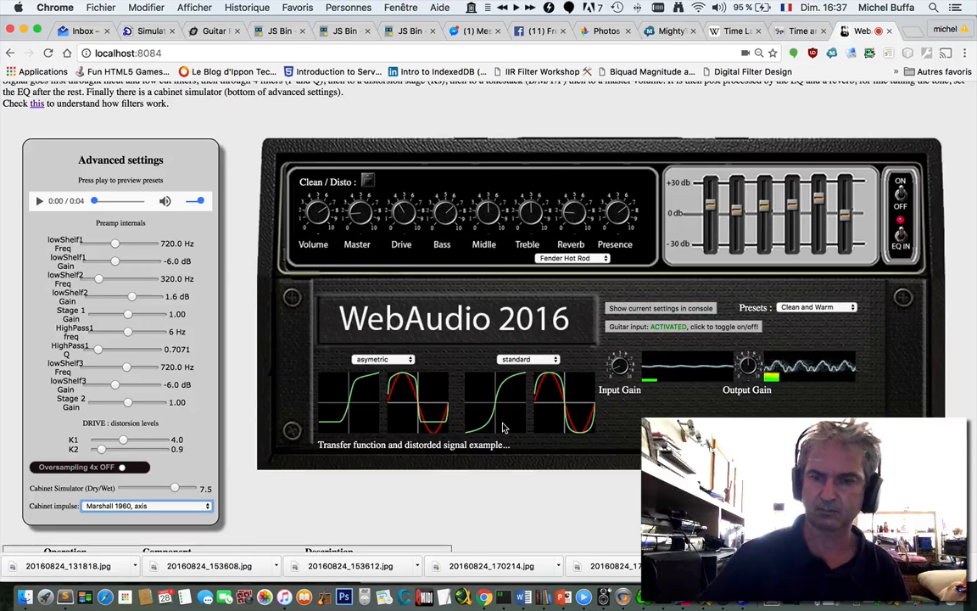
# - Load the Strong and Warm preset from the Presets list
pyautogui.click(814, 307)
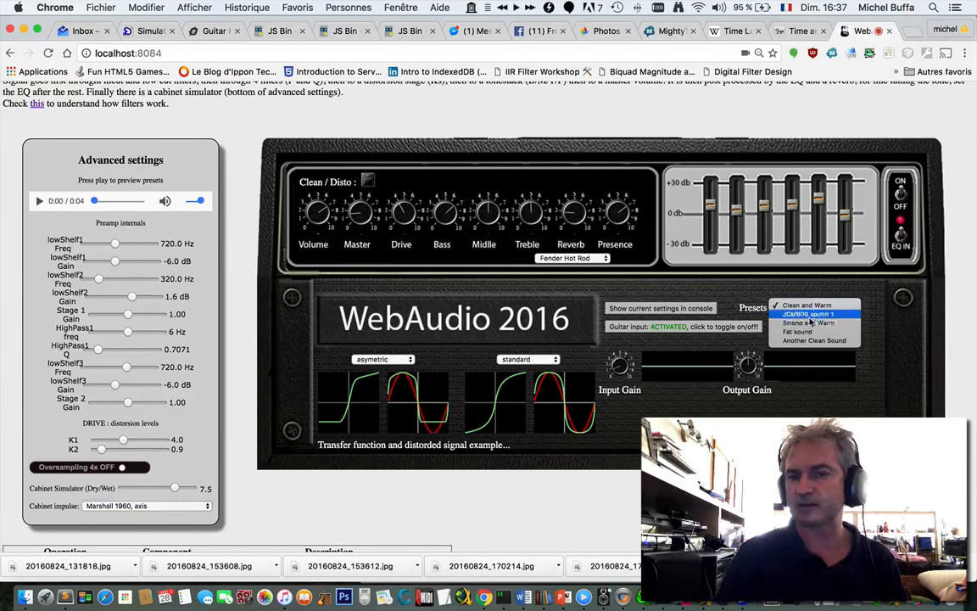
pyautogui.click(808, 322)
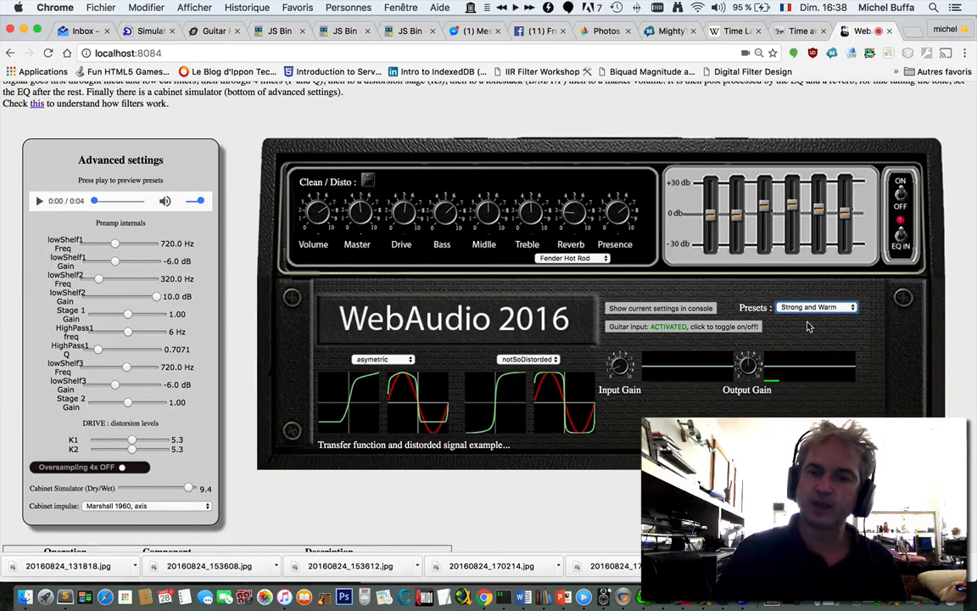
# - Lower Drive so K1 and K2 read 0.5, and set the cabinet simulator mix to 8.8
pyautogui.moveTo(403, 214); pyautogui.dragTo(403, 225)
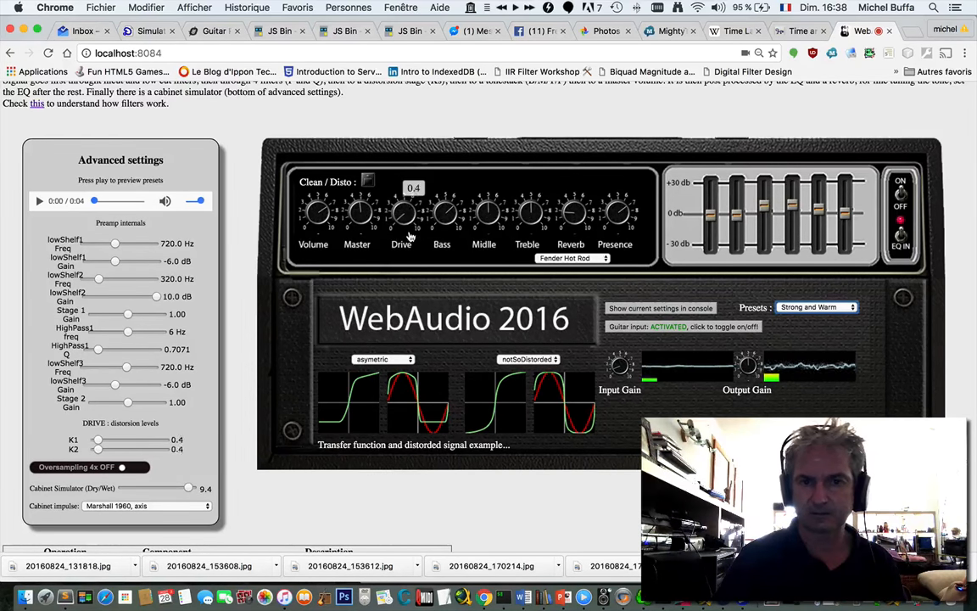
pyautogui.moveTo(356, 212); pyautogui.dragTo(365, 195)
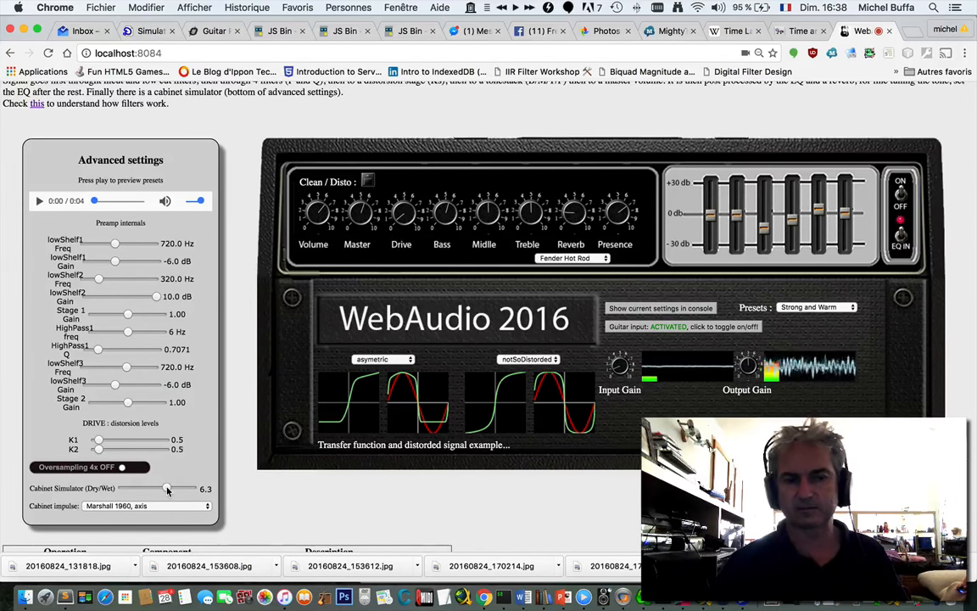
pyautogui.moveTo(167, 488); pyautogui.dragTo(184, 488)
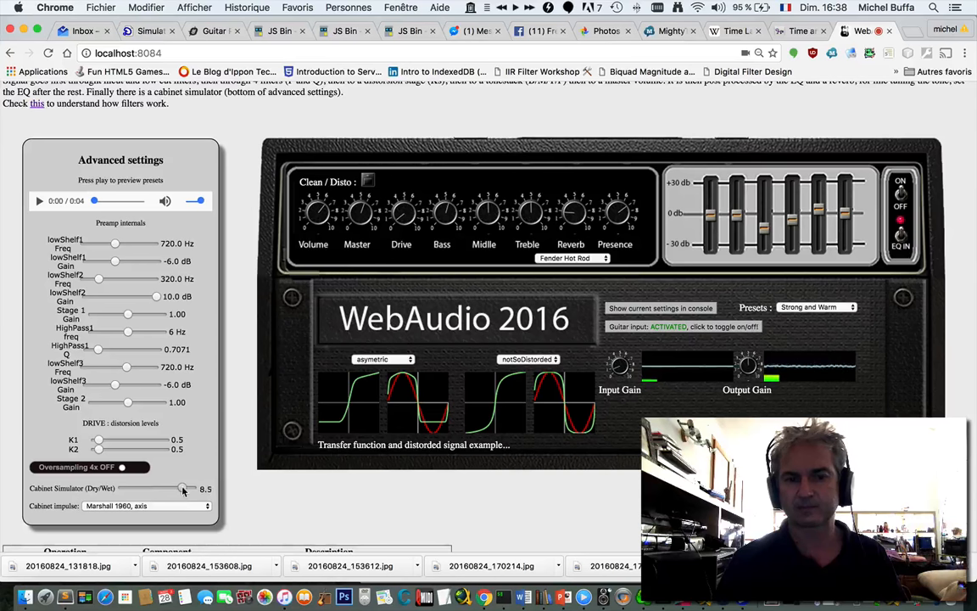
pyautogui.moveTo(182, 488); pyautogui.dragTo(188, 489)
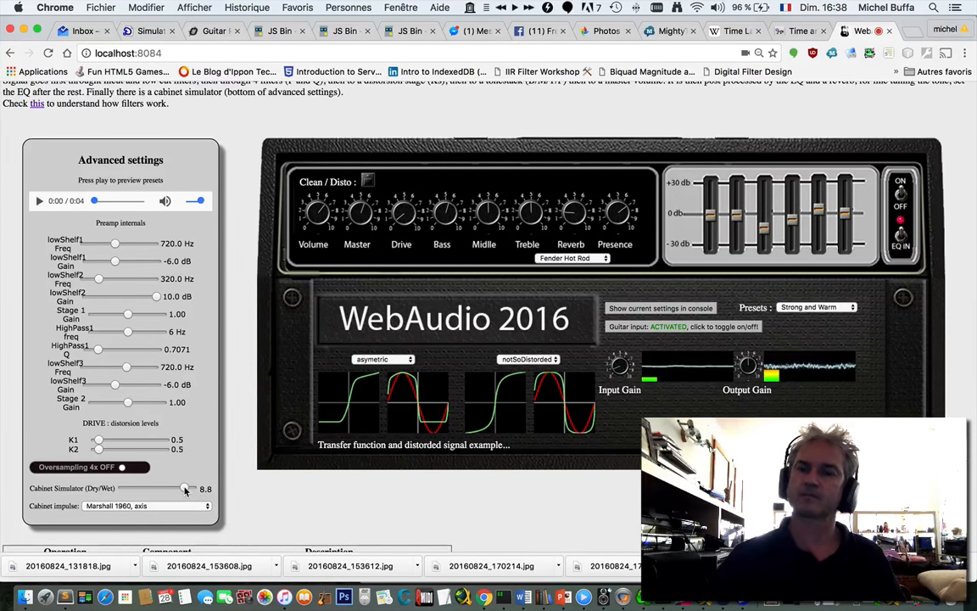
pyautogui.click(817, 307)
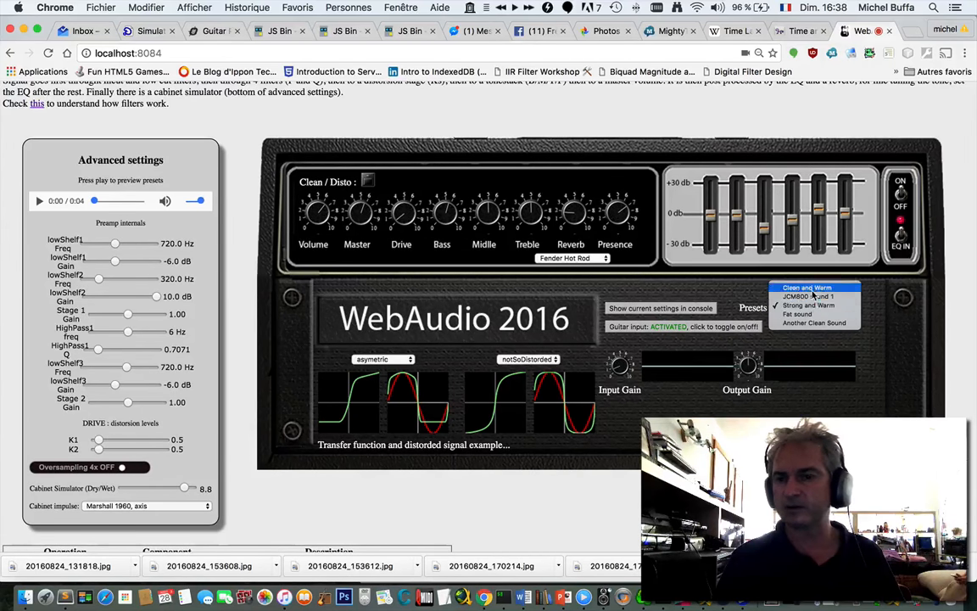
# - Try the JCM800 sound 1 preset, then switch to Another Clean Sound
pyautogui.click(798, 296)
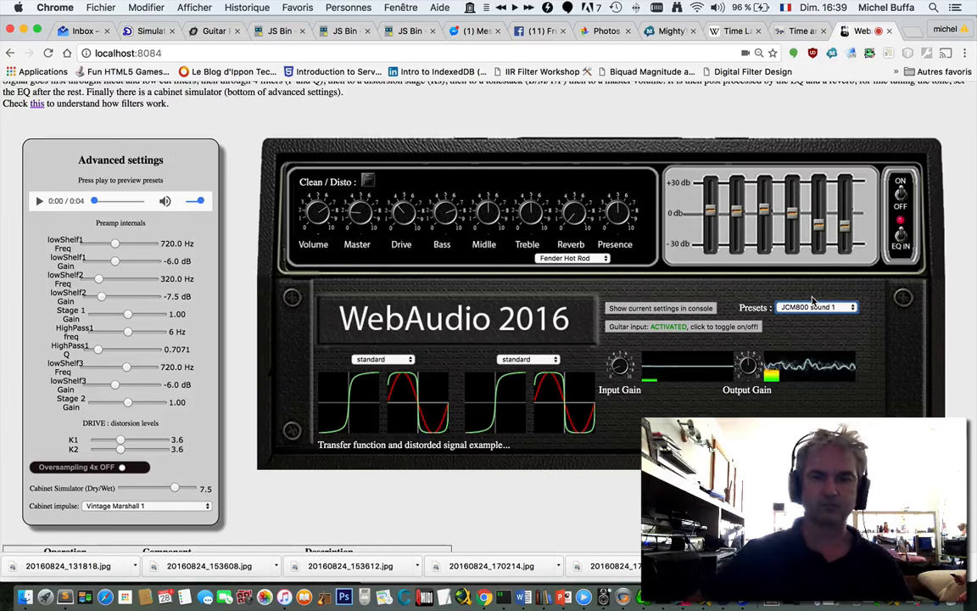
pyautogui.click(815, 307)
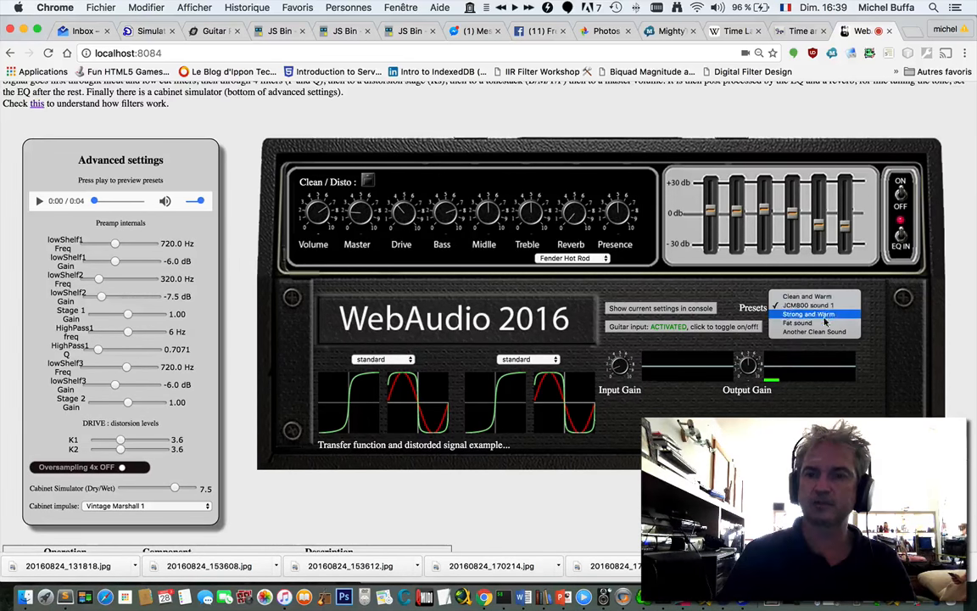
pyautogui.click(813, 331)
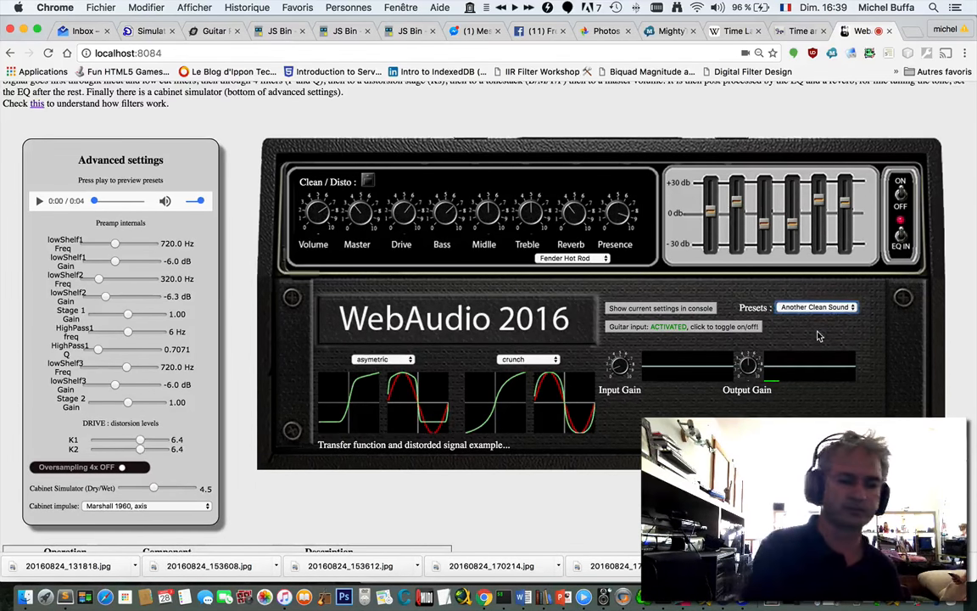